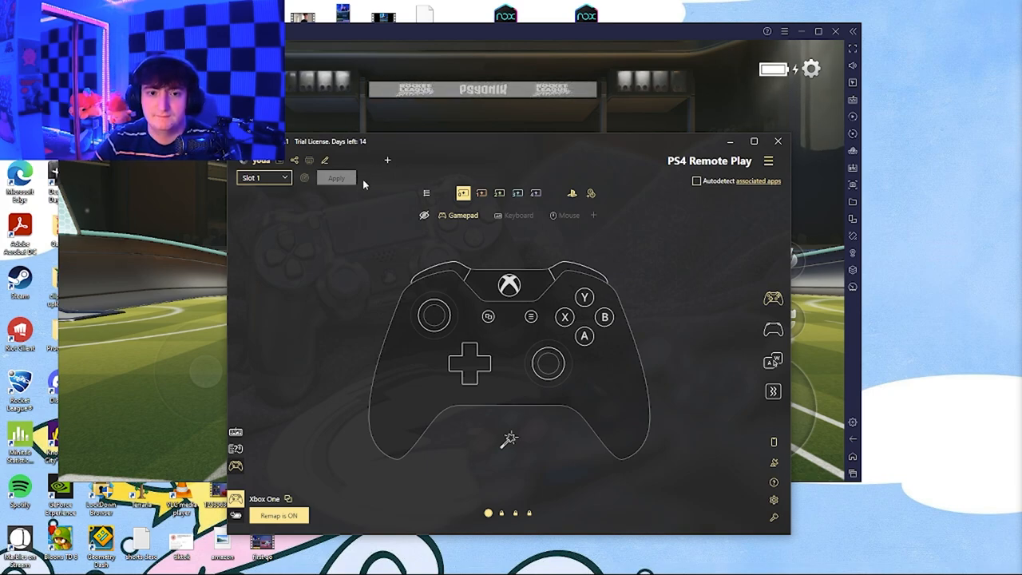
mouse_move(386, 314)
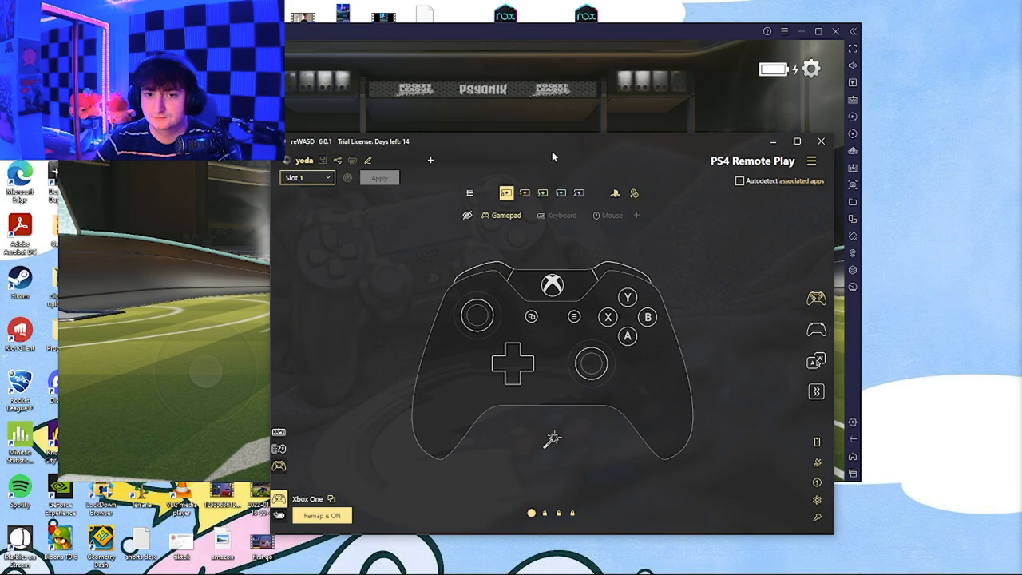
mouse_move(615, 156)
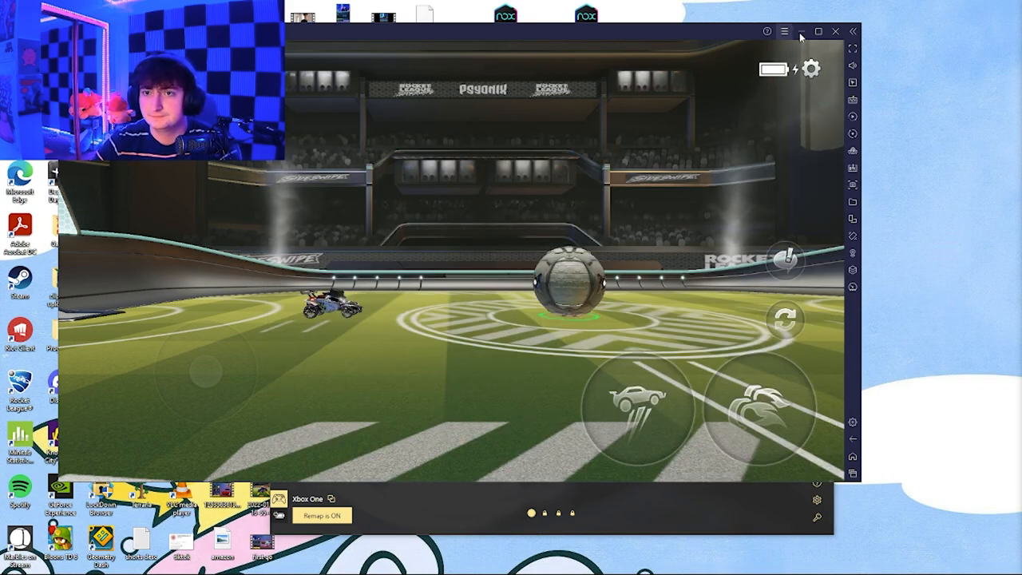
In the BlueStacks advanced controls editor, add a WASD pad with Shift and Space action buttons and save.
left_click(817, 32)
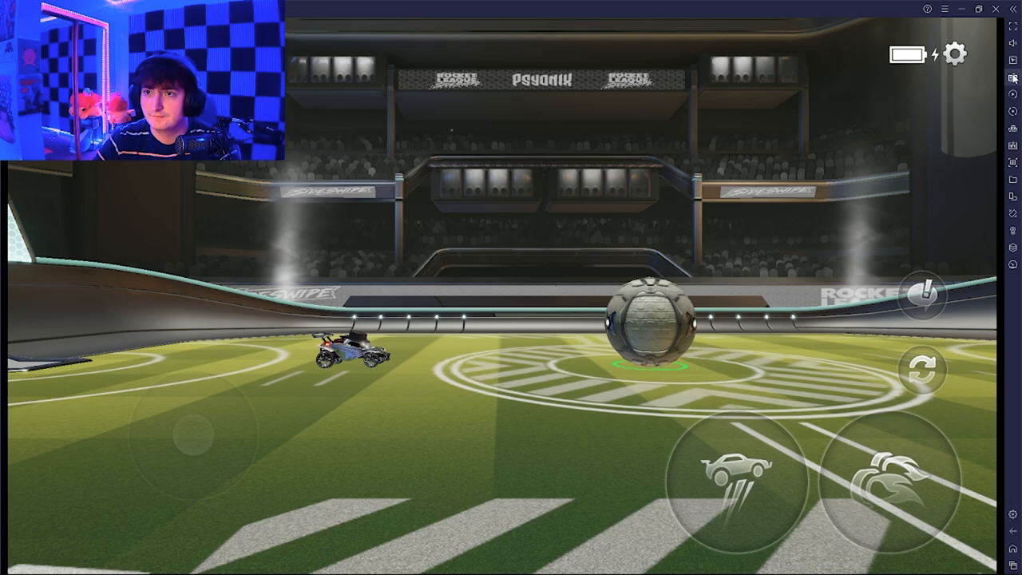
left_click(1014, 79)
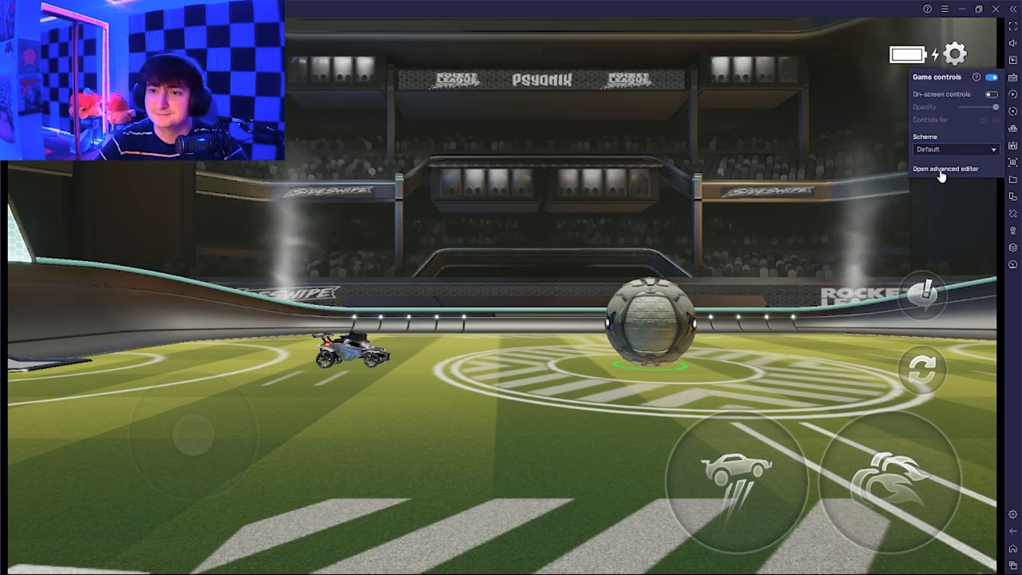
left_click(945, 169)
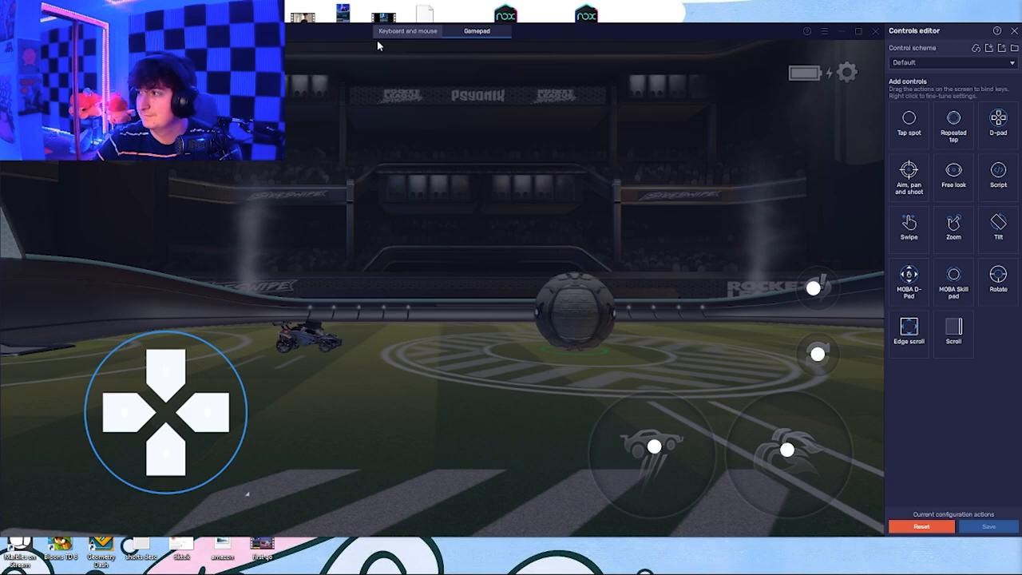
left_click(407, 30)
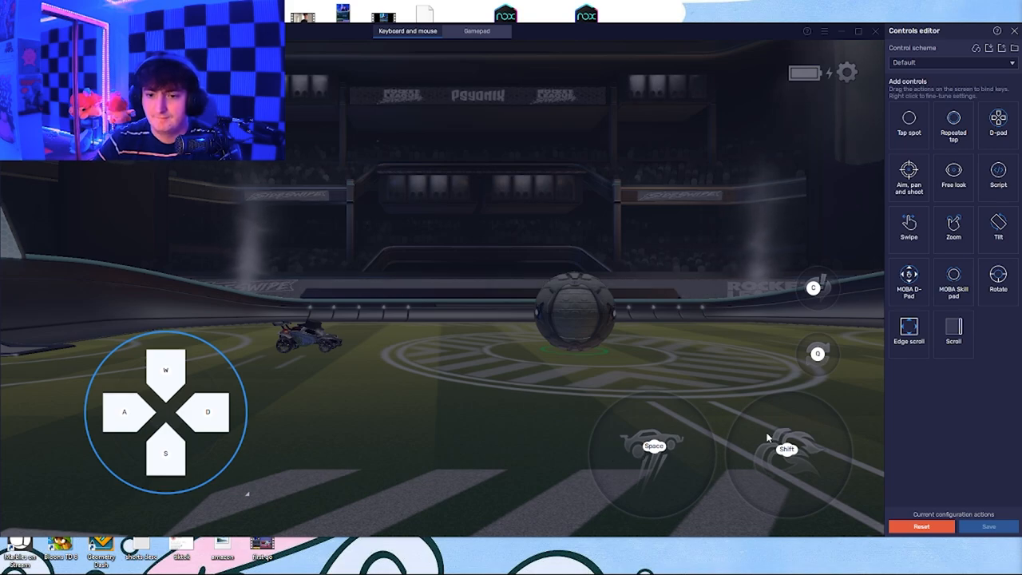
mouse_move(837, 295)
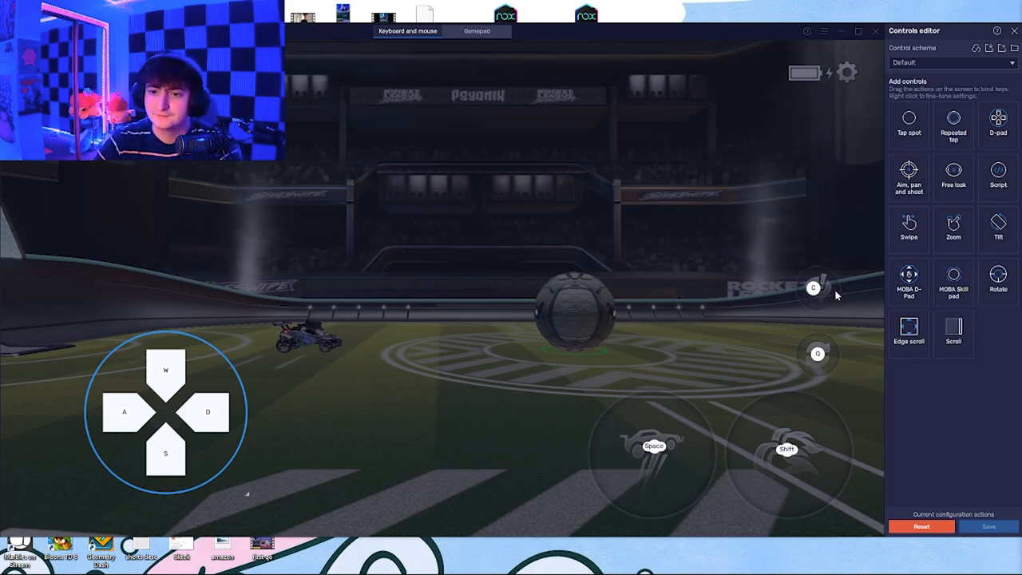
mouse_move(706, 466)
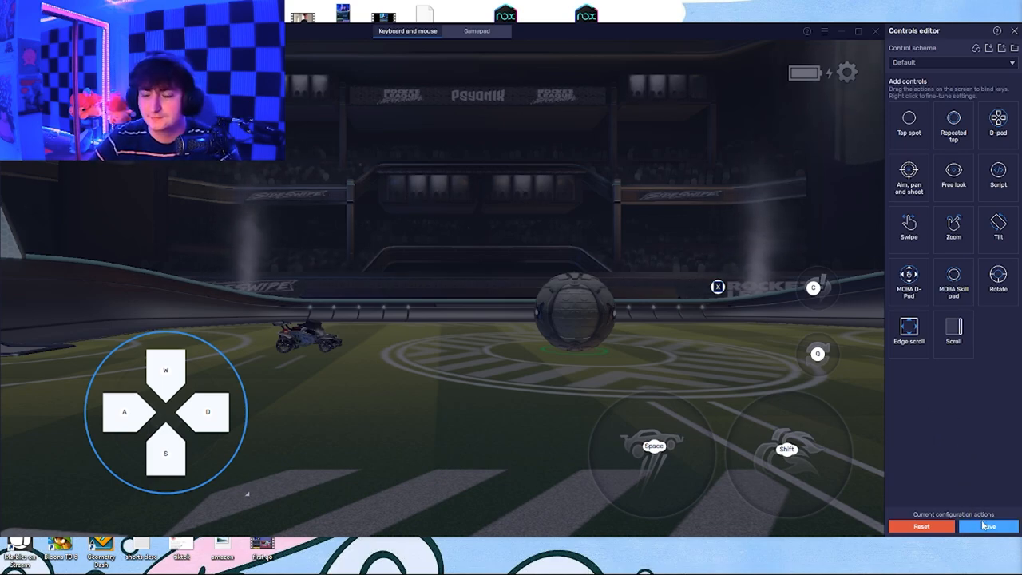
left_click(988, 527)
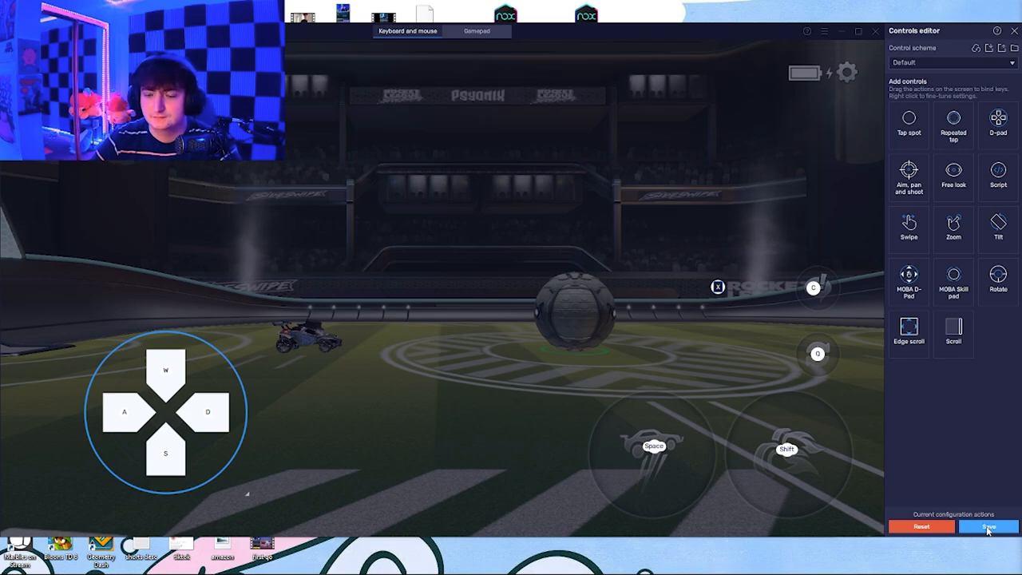
Enable Single Press Air Turns on the game's Accessibility options page.
left_click(987, 527)
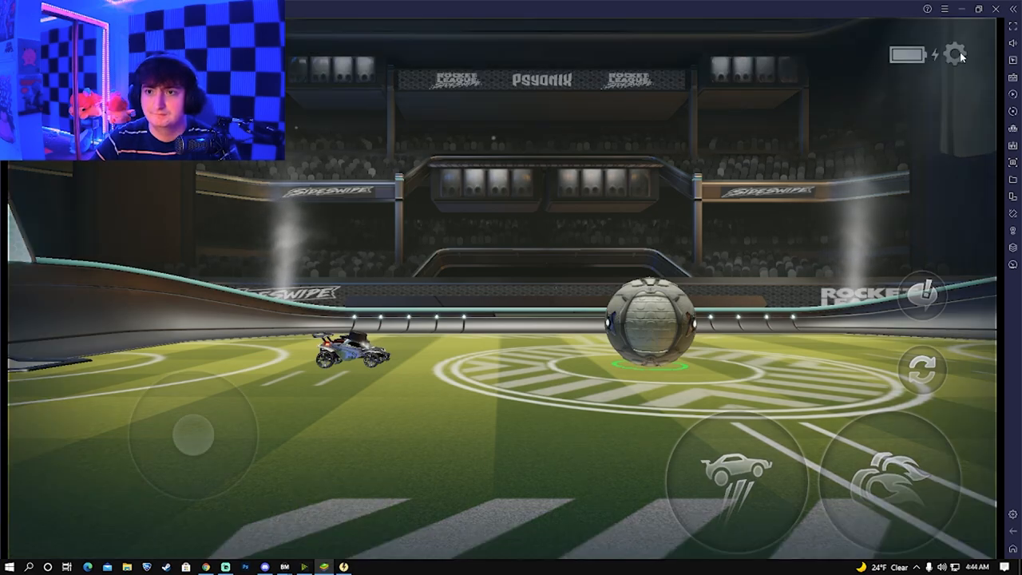
left_click(955, 54)
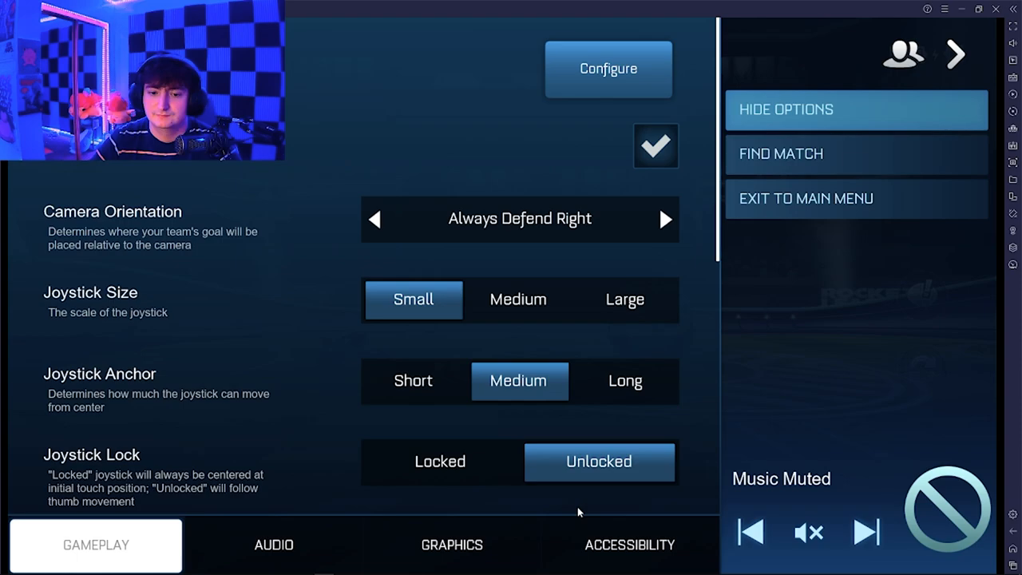
left_click(629, 545)
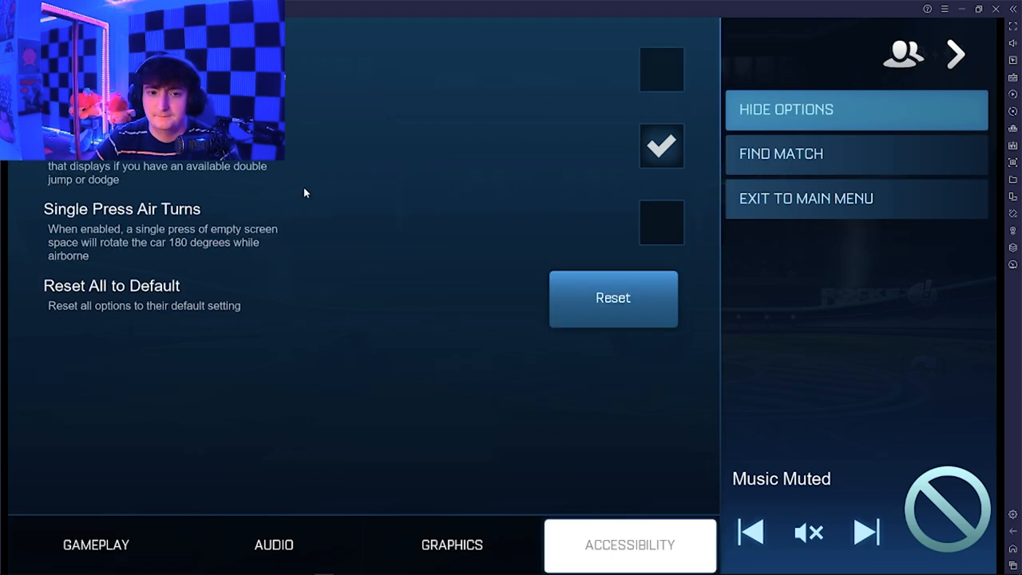
mouse_move(587, 278)
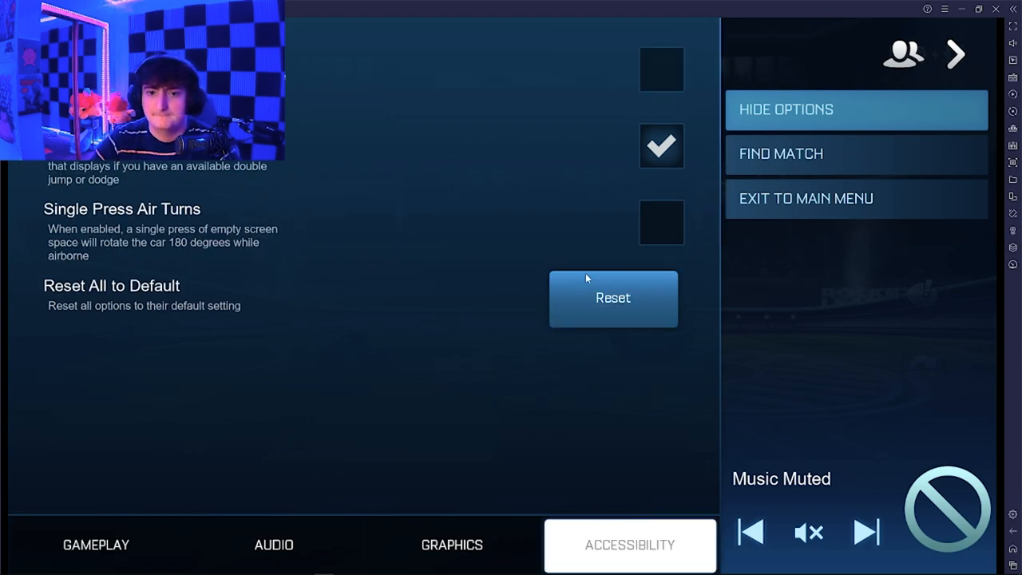
left_click(662, 222)
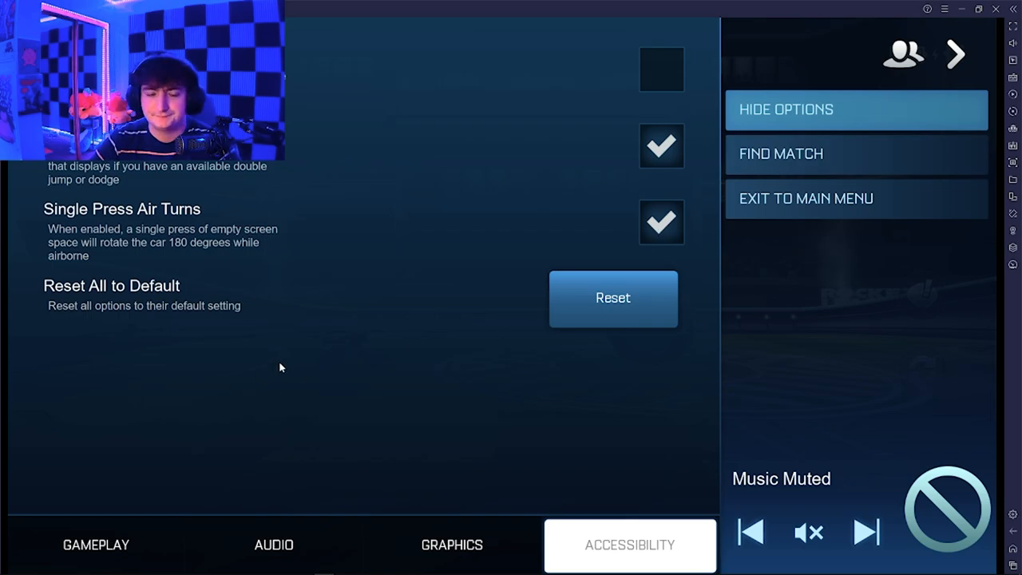
mouse_move(533, 265)
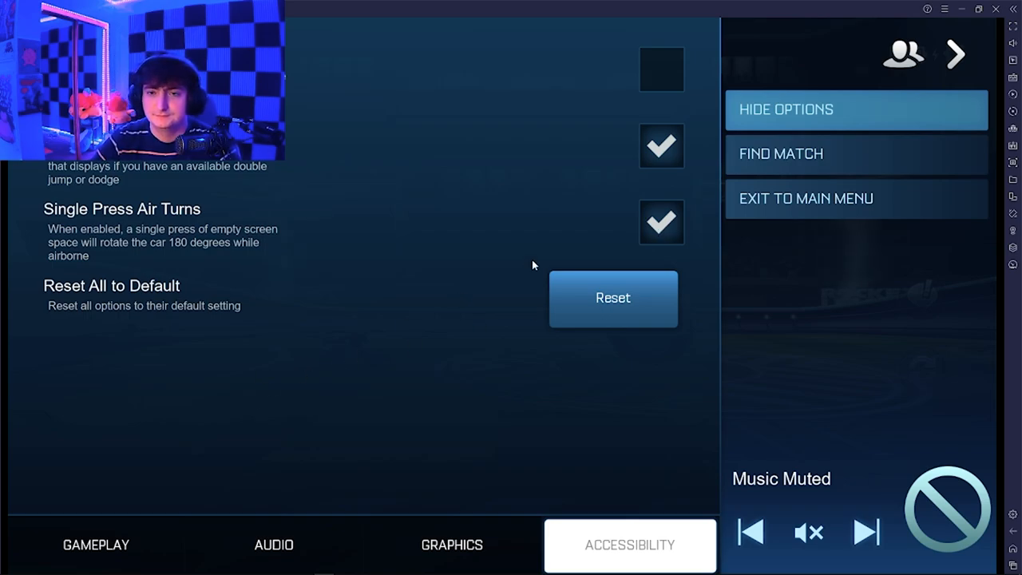
Bind the gamepad's face buttons to LShift and Space in the PS4 Remote Play profile.
left_click(856, 109)
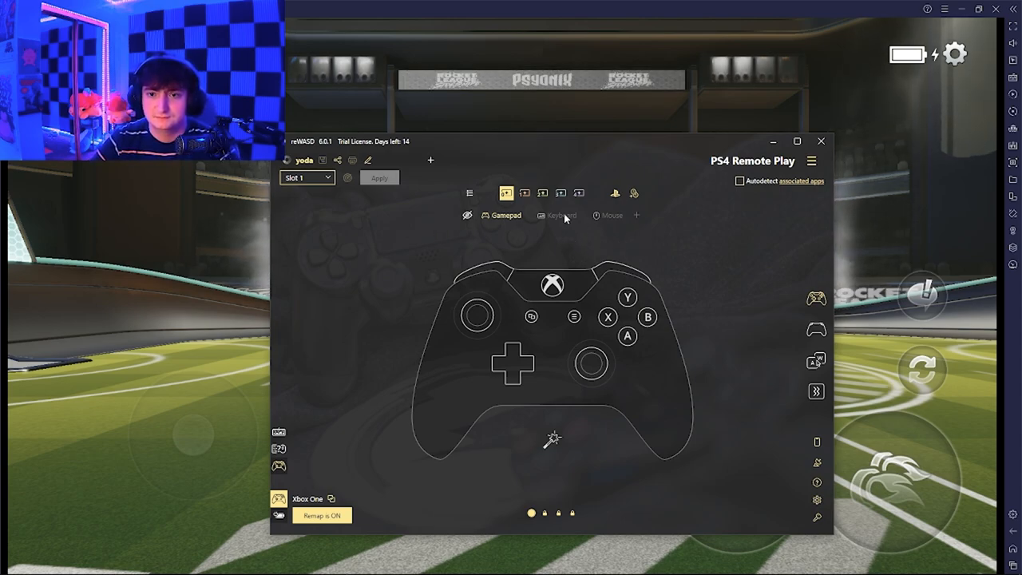
left_click(811, 160)
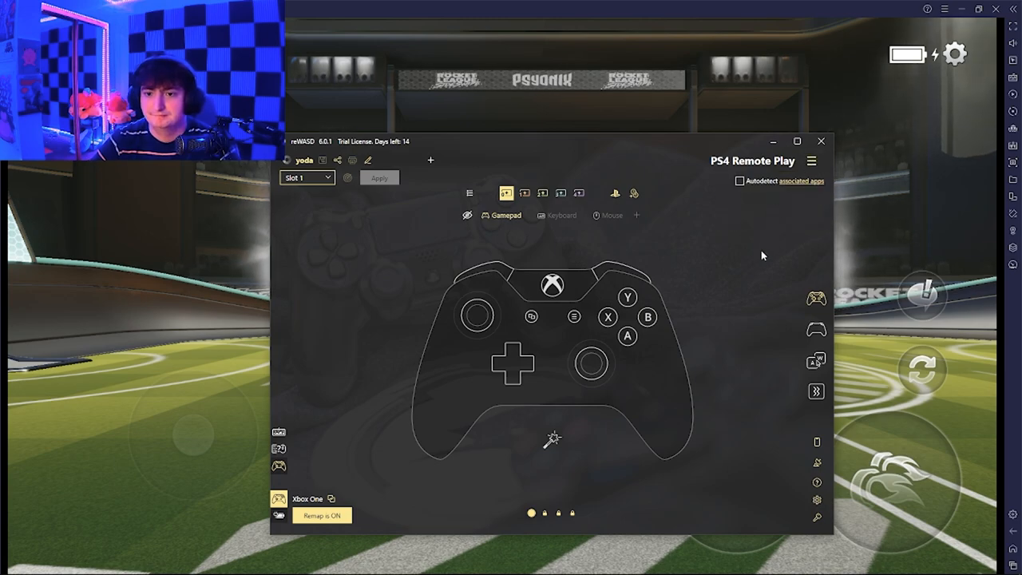
mouse_move(671, 286)
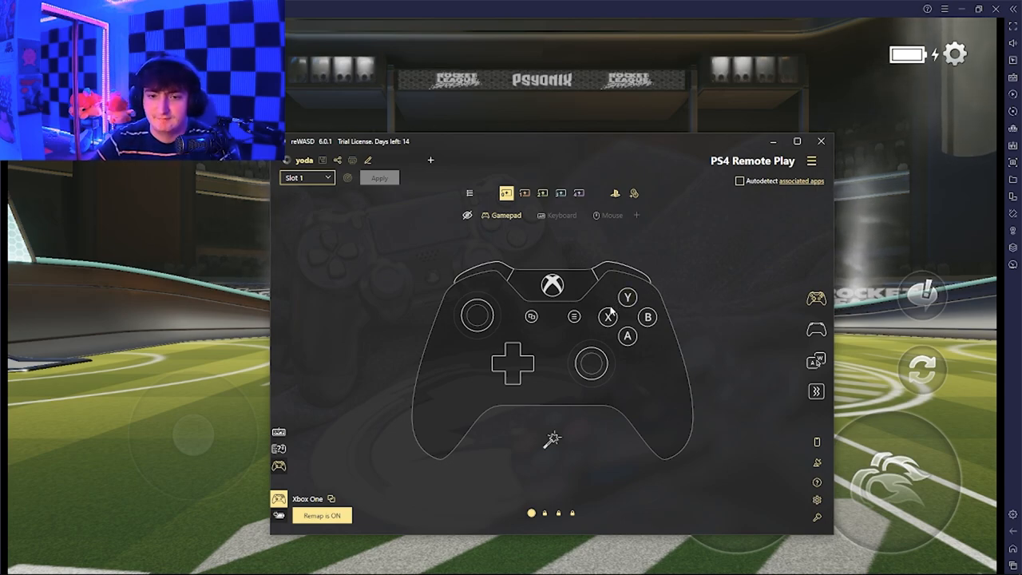
mouse_move(380, 388)
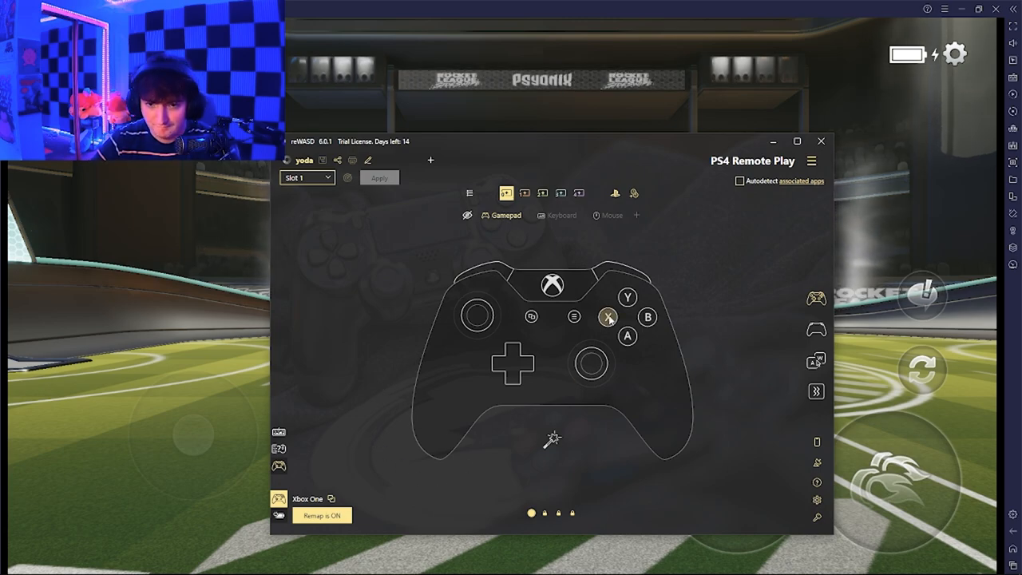
left_click(607, 316)
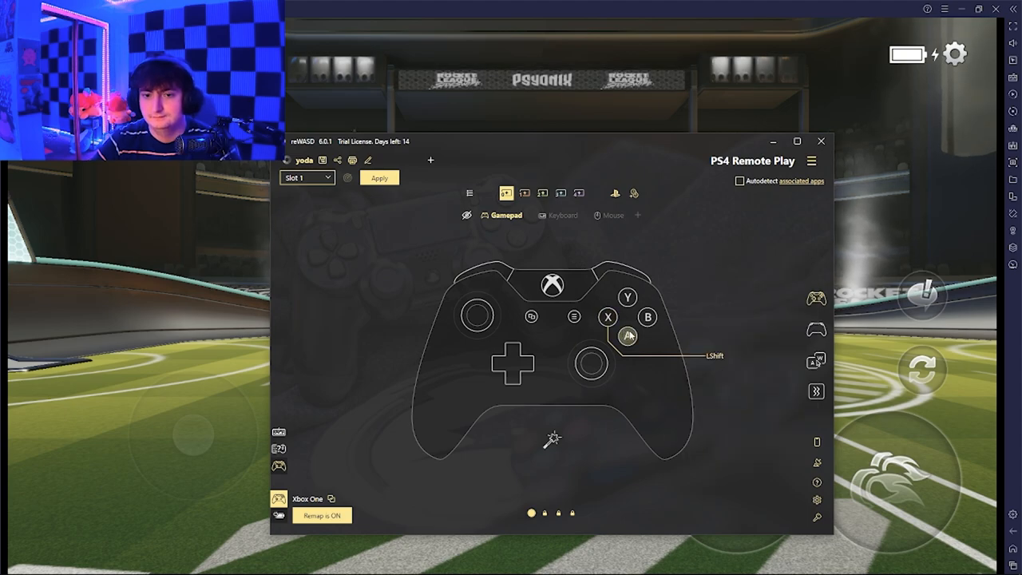
left_click(626, 335)
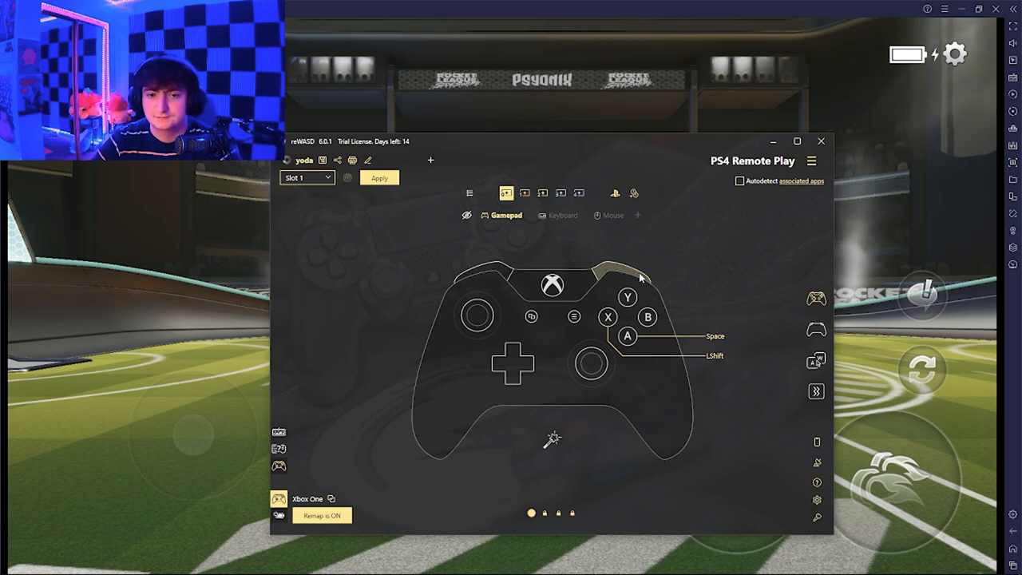
mouse_move(728, 266)
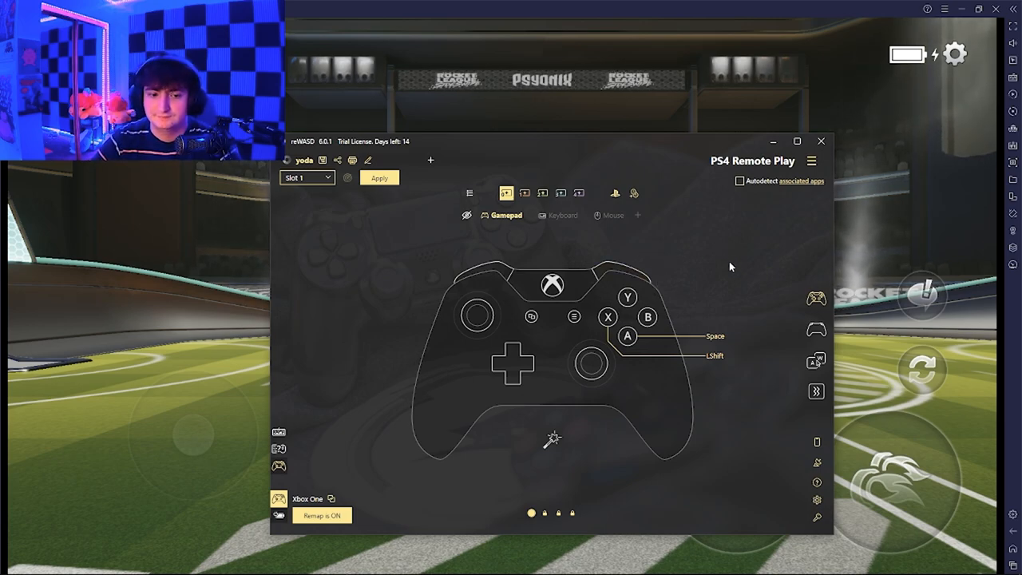
mouse_move(816, 329)
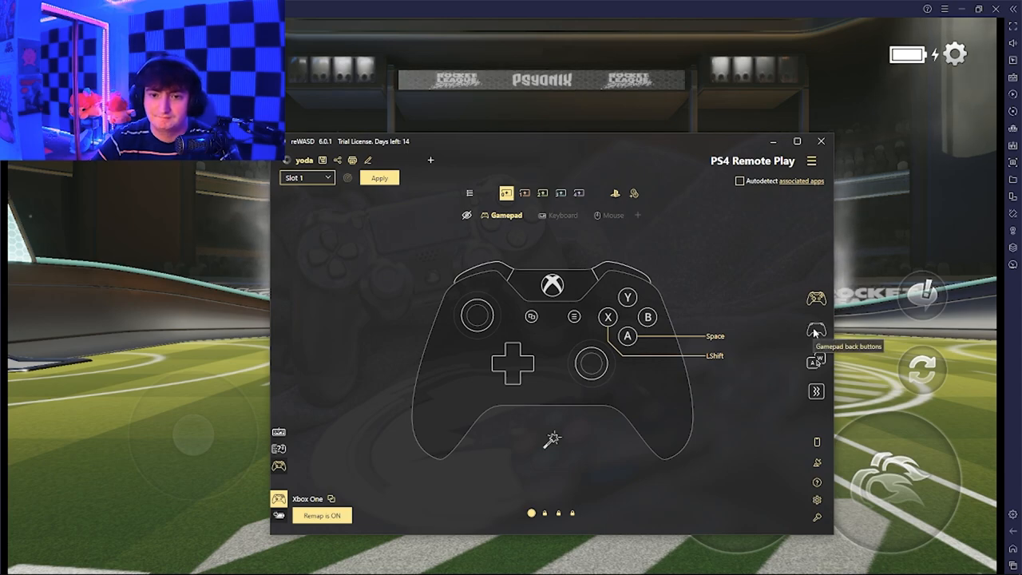
Bind a shoulder bumper to the X key and apply the bindings.
left_click(816, 329)
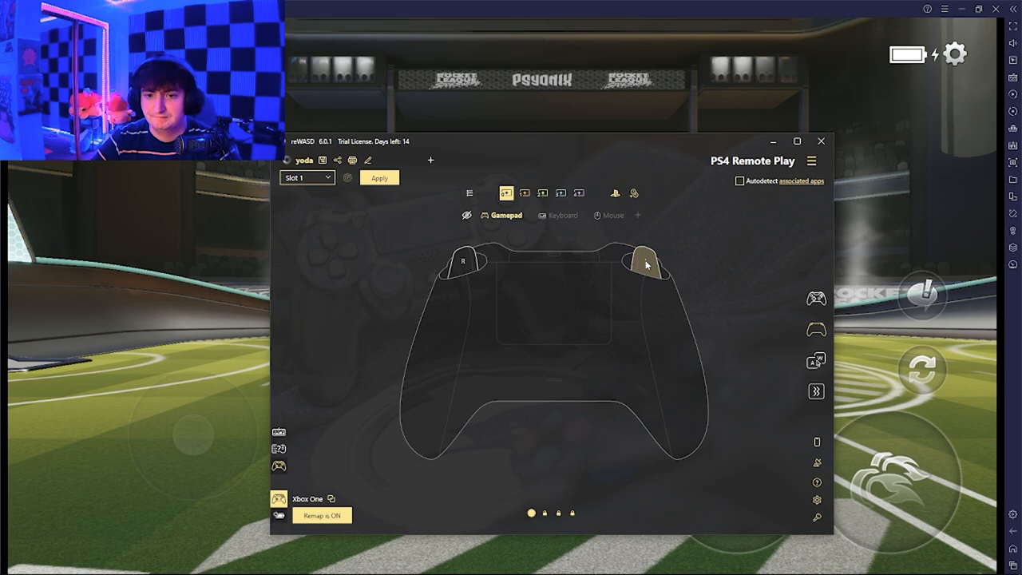
left_click(646, 264)
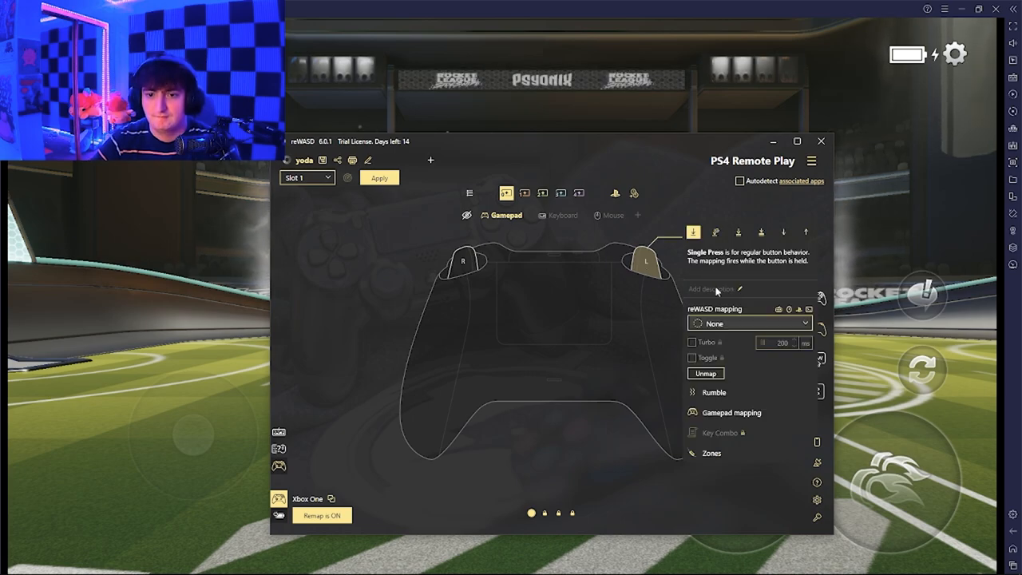
left_click(747, 323)
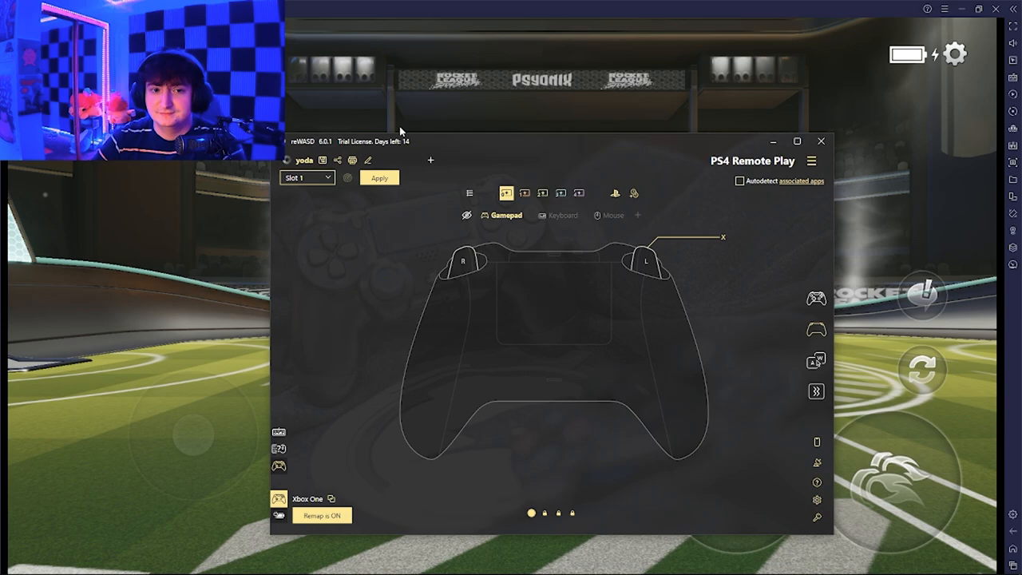
left_click(378, 177)
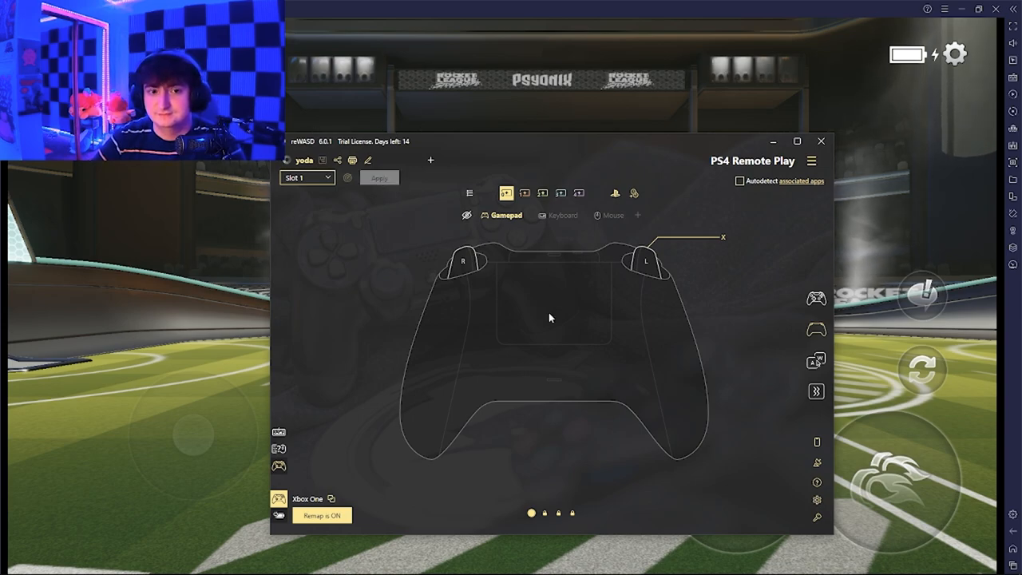
left_click(379, 177)
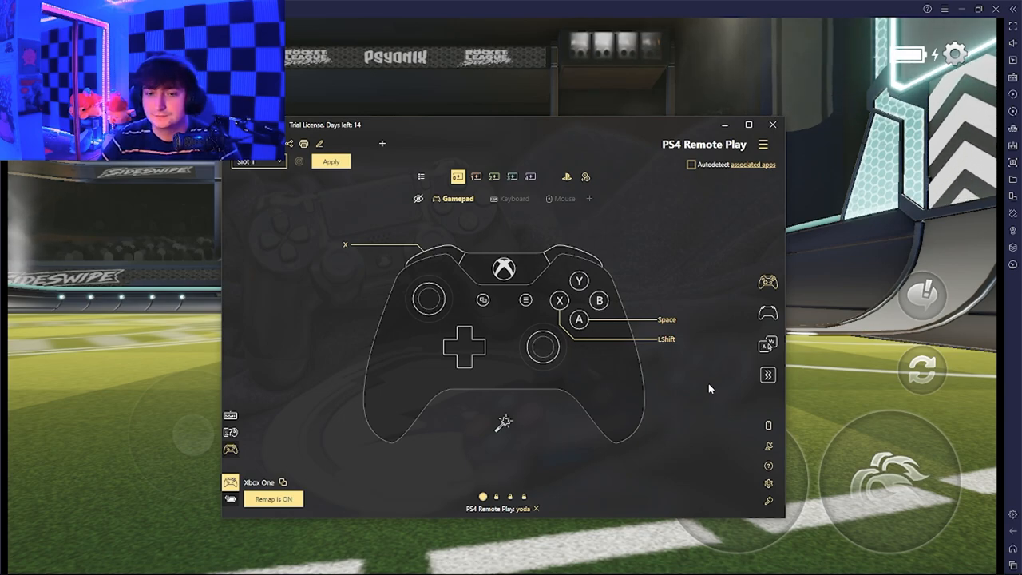
mouse_move(696, 383)
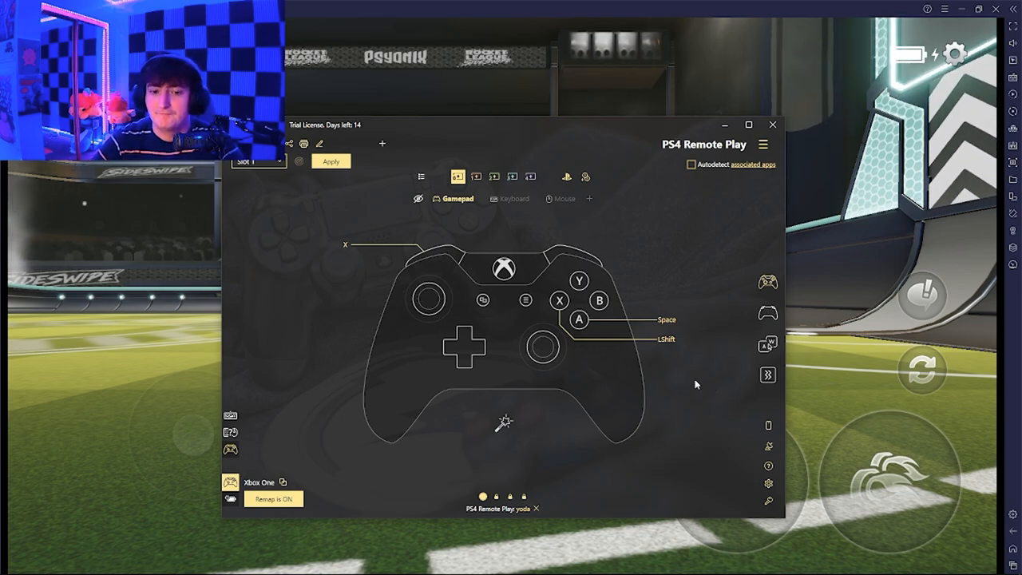
mouse_move(498, 412)
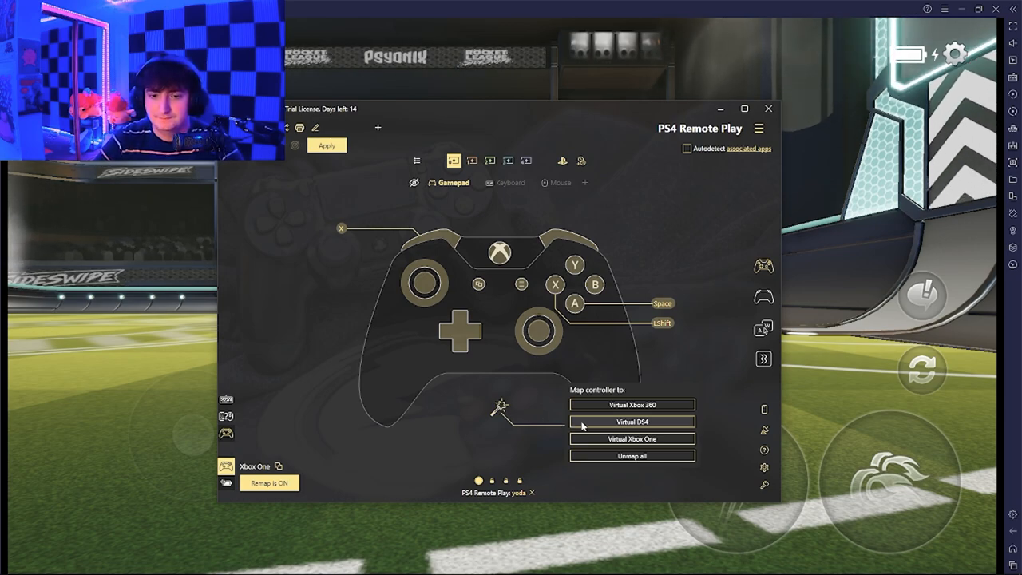
Map the controller to a Virtual DS4 and apply the PS4 Remote Play profile.
left_click(631, 422)
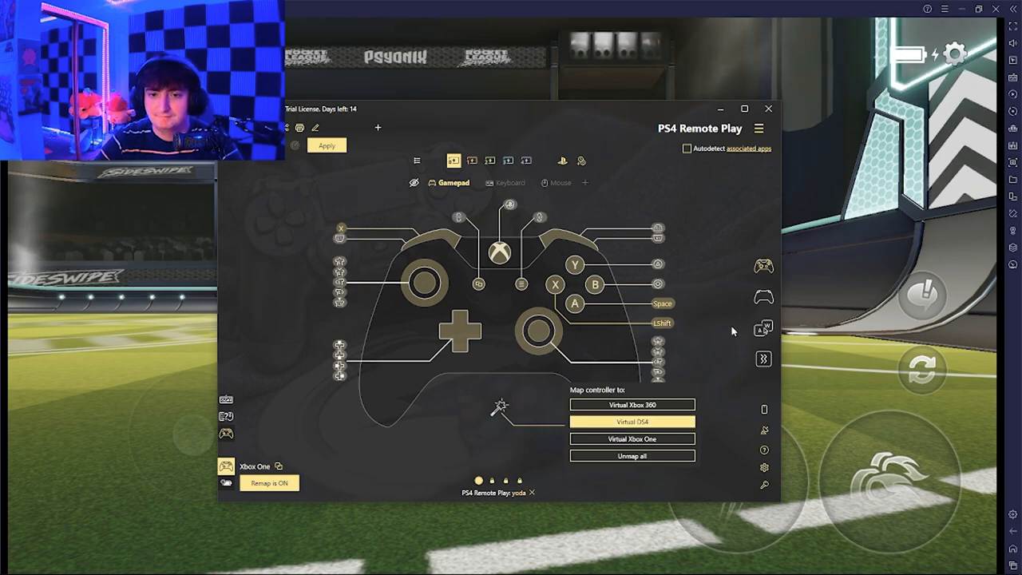
mouse_move(639, 467)
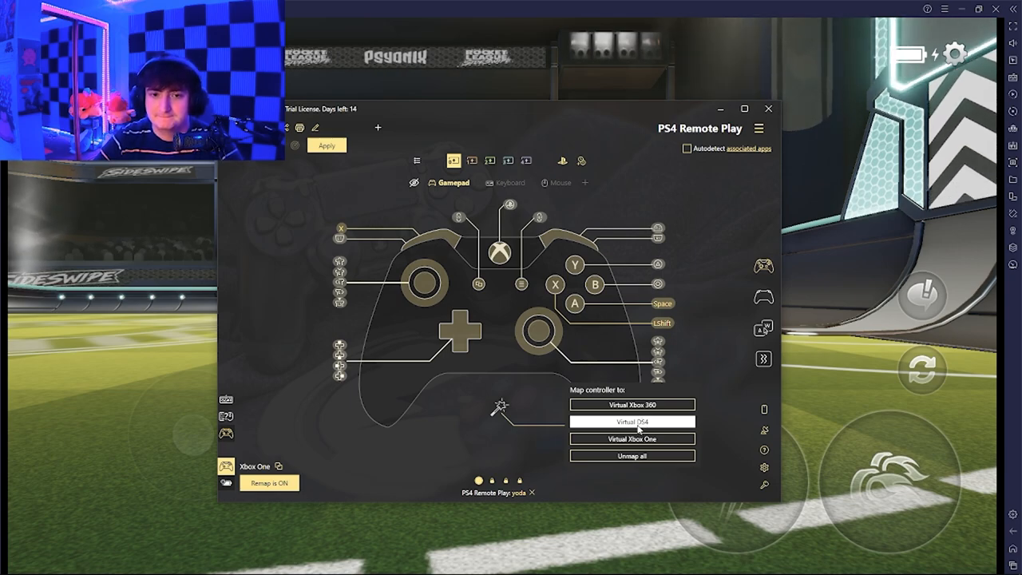
left_click(633, 421)
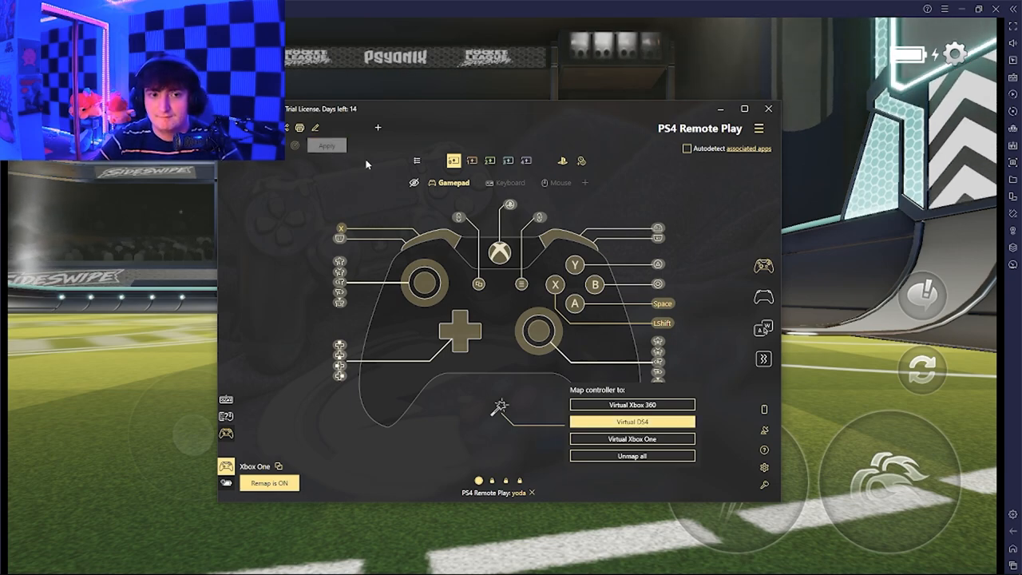
left_click(326, 144)
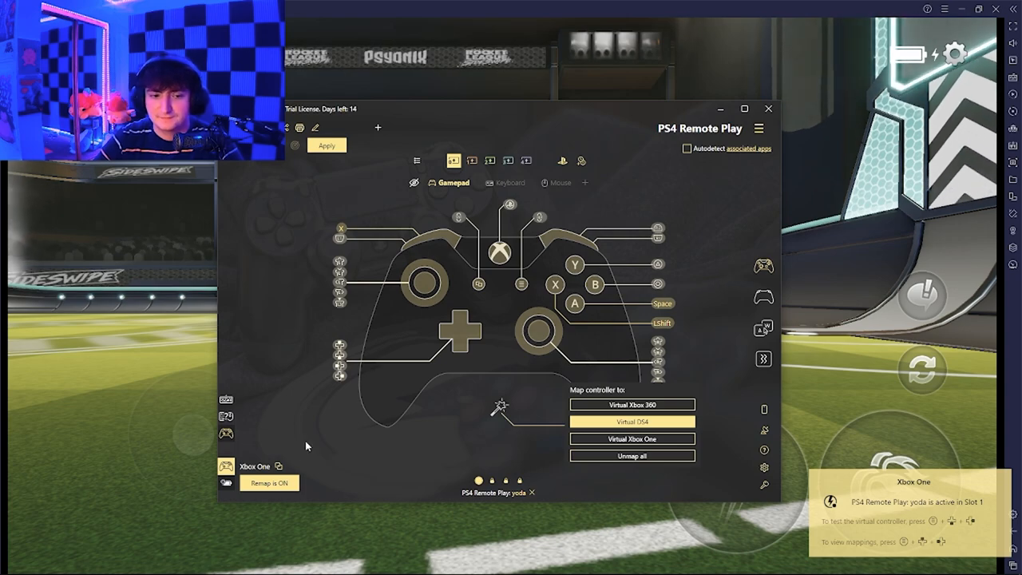
mouse_move(366, 339)
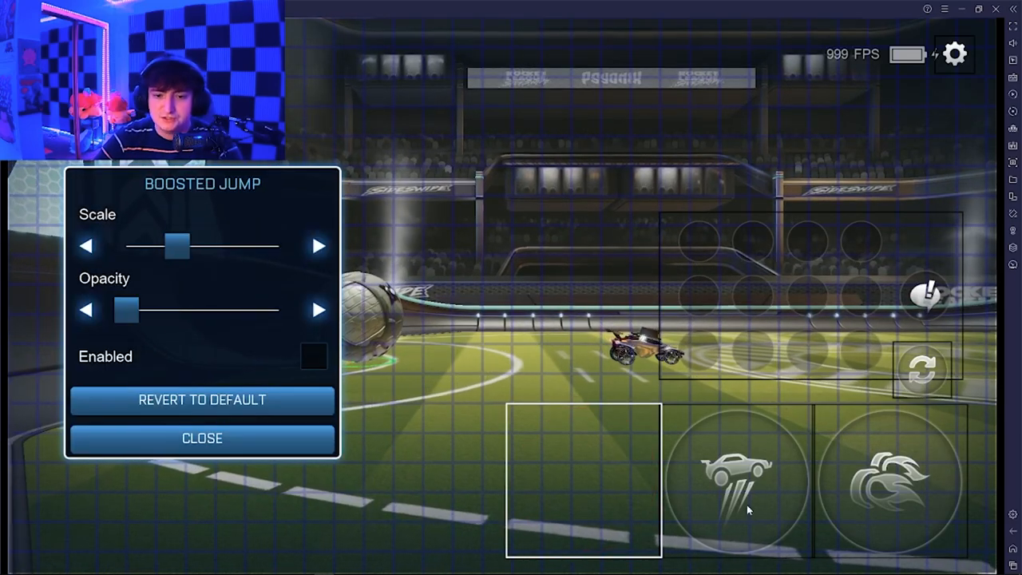
In the gameplay options, set Joystick Size to Medium and then back to Small.
left_click(743, 479)
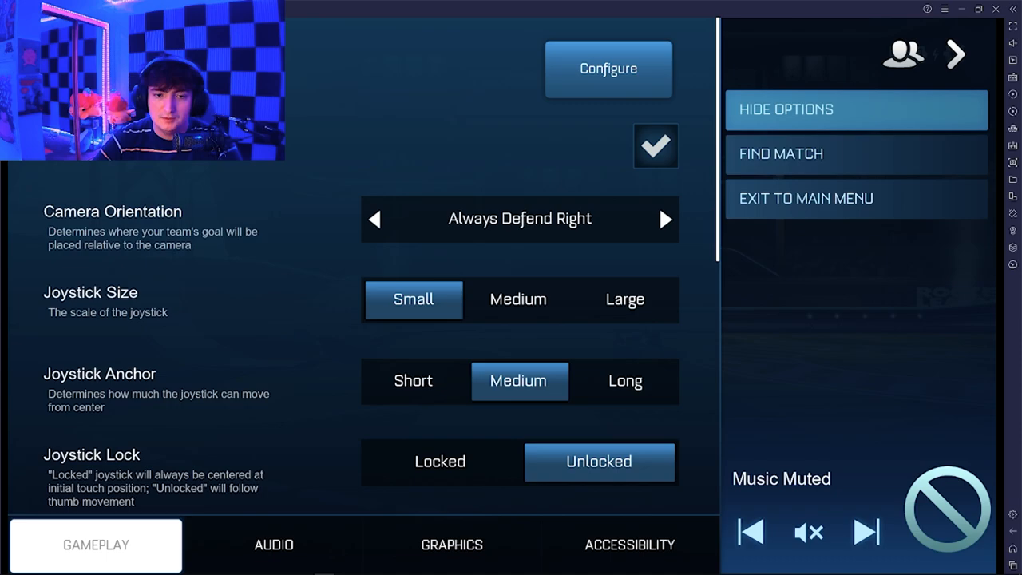
left_click(517, 299)
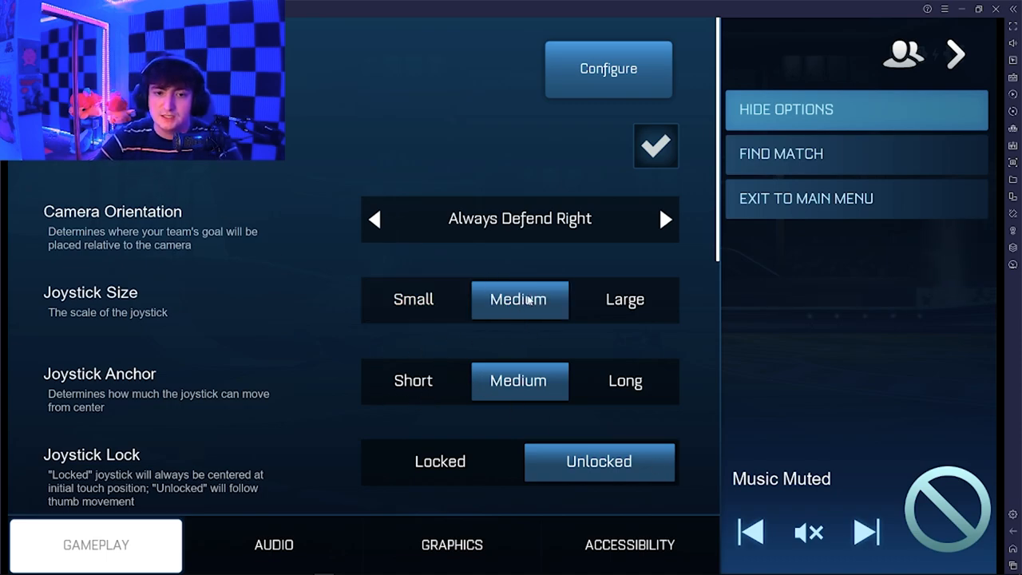
left_click(412, 298)
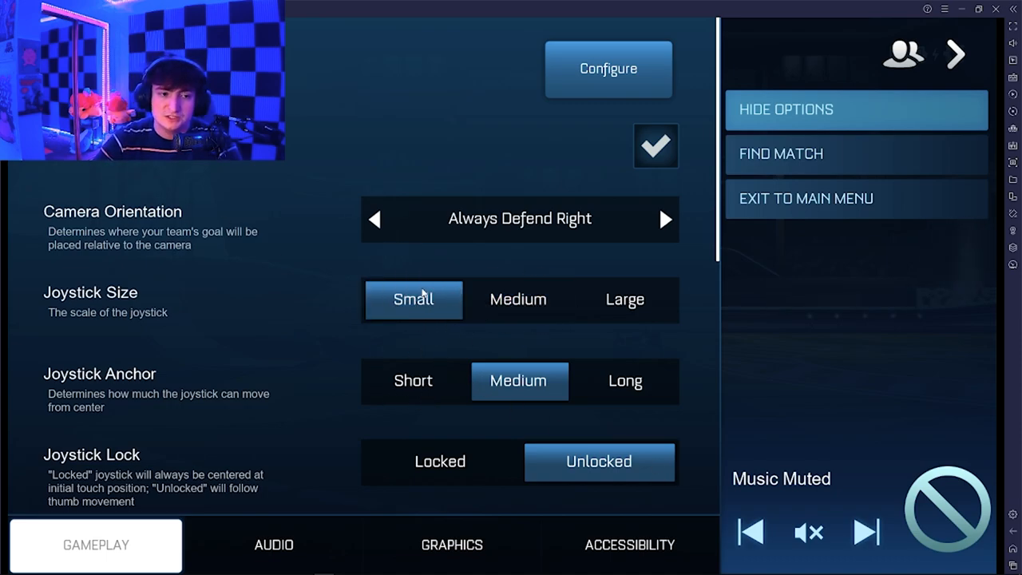